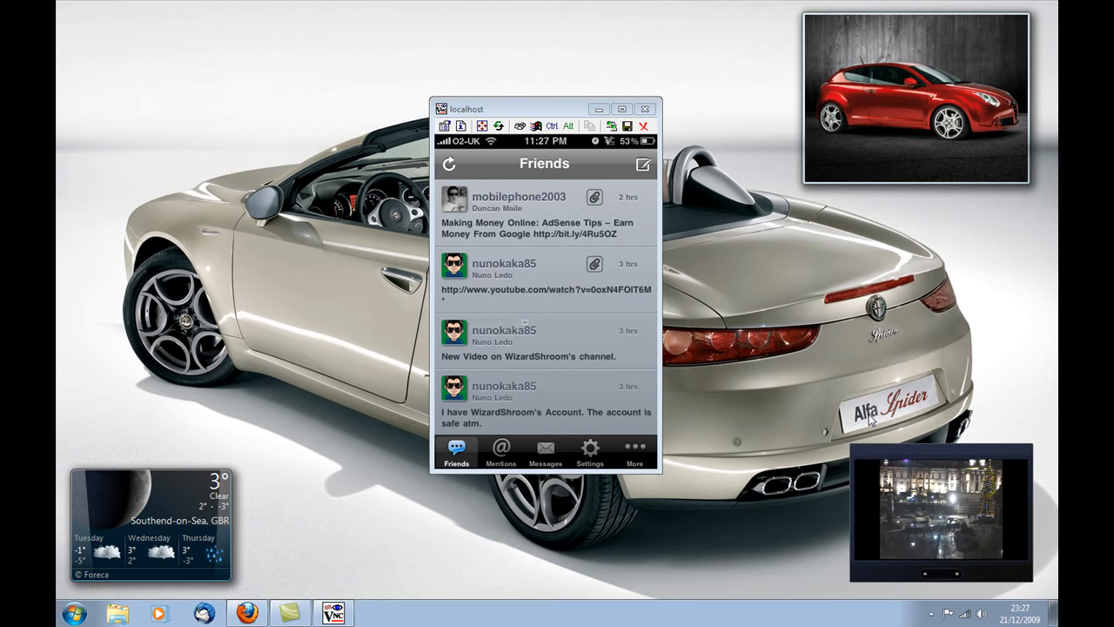
Step: Compose a new tweet "I am making a video" and bring up its geo-location options
scroll("down", 3)
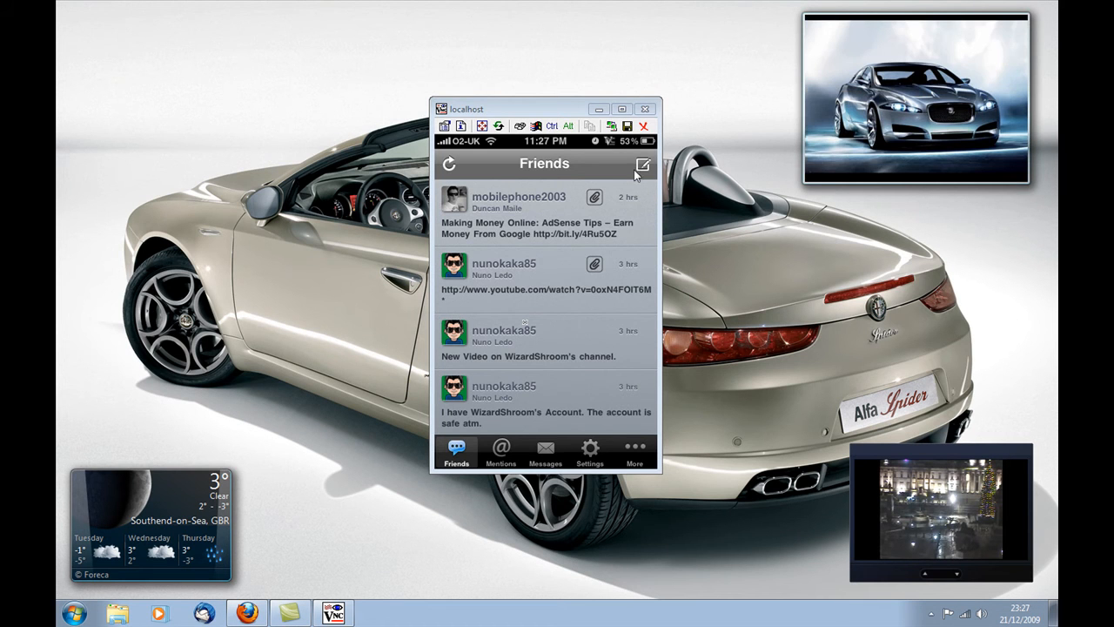
left_click(644, 163)
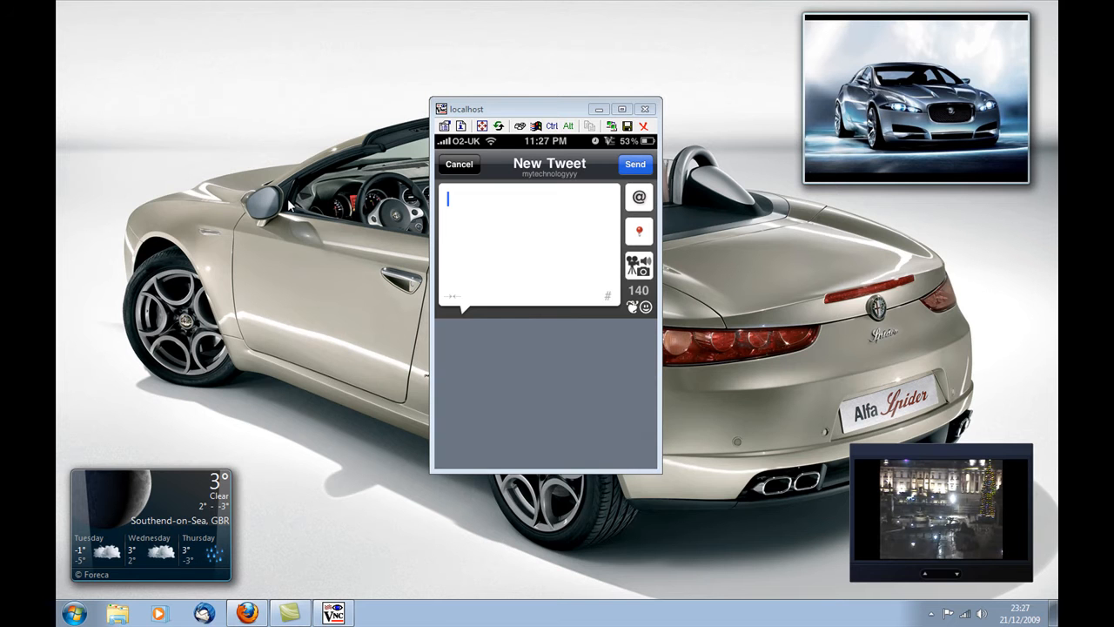
left_click(531, 244)
type("I am making a video")
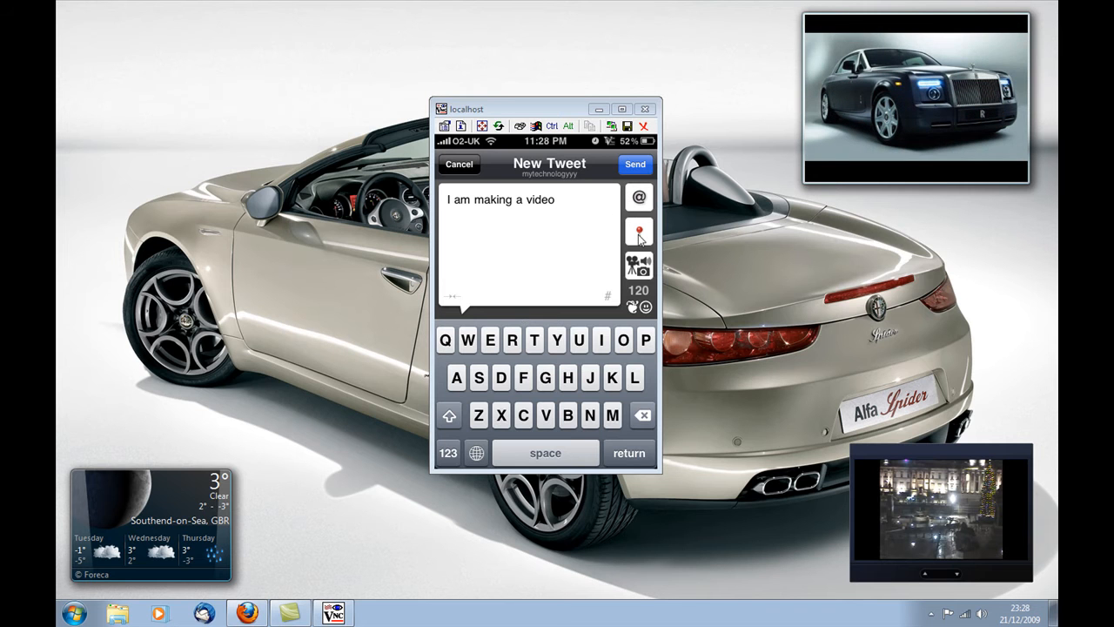
left_click(640, 232)
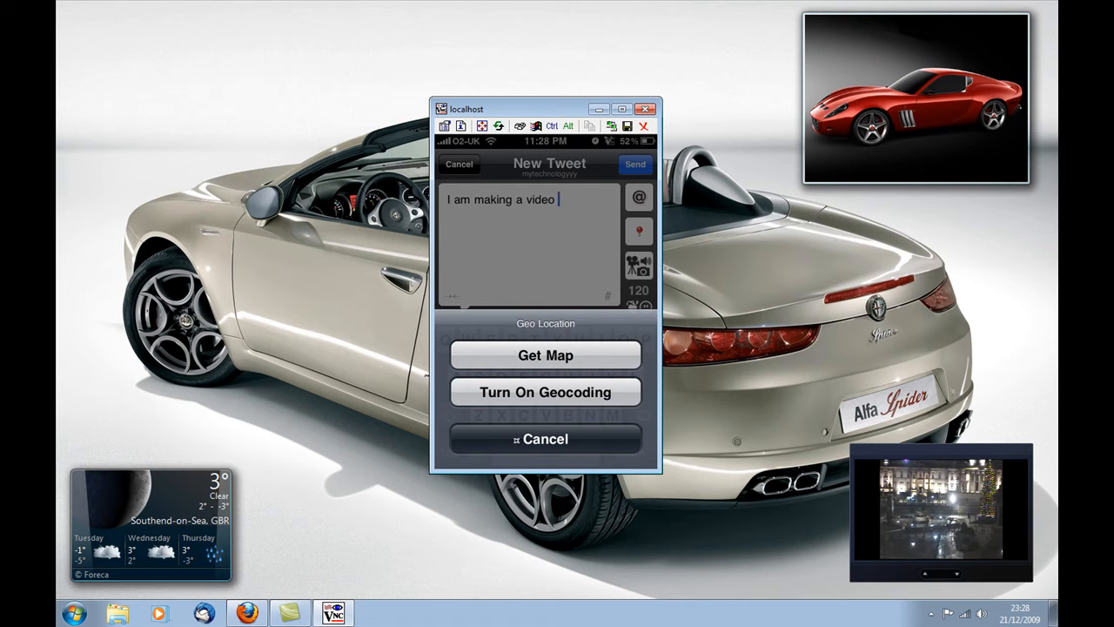
Step: Dismiss the Geo Location sheet and return to the Friends timeline
left_click(526, 243)
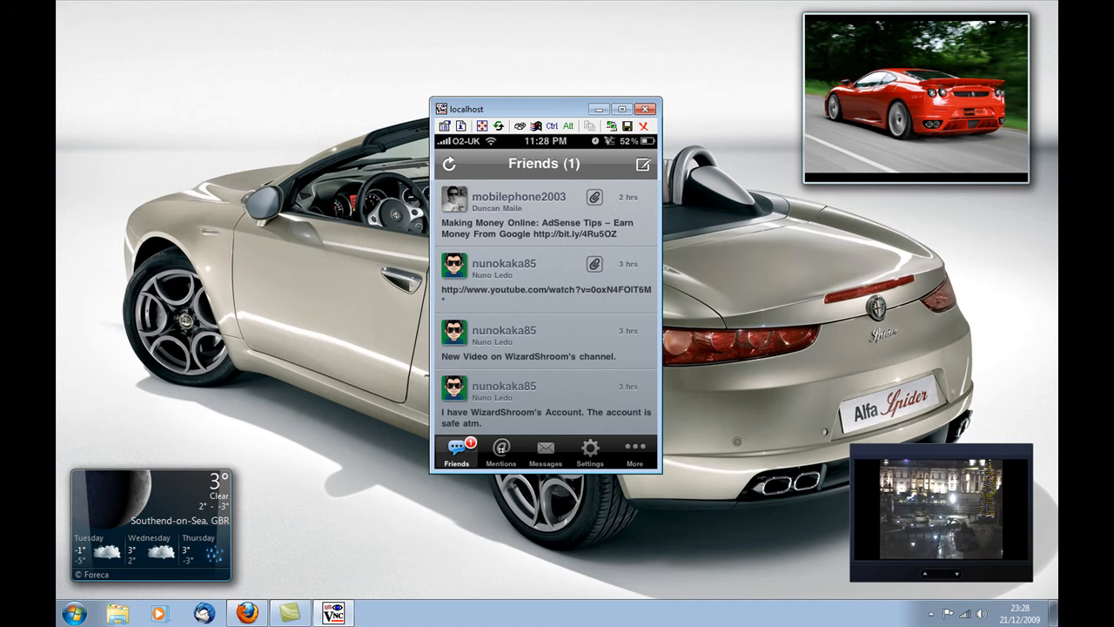
Step: Browse the Mentions and Messages tabs, then go to the Settings page
left_click(501, 452)
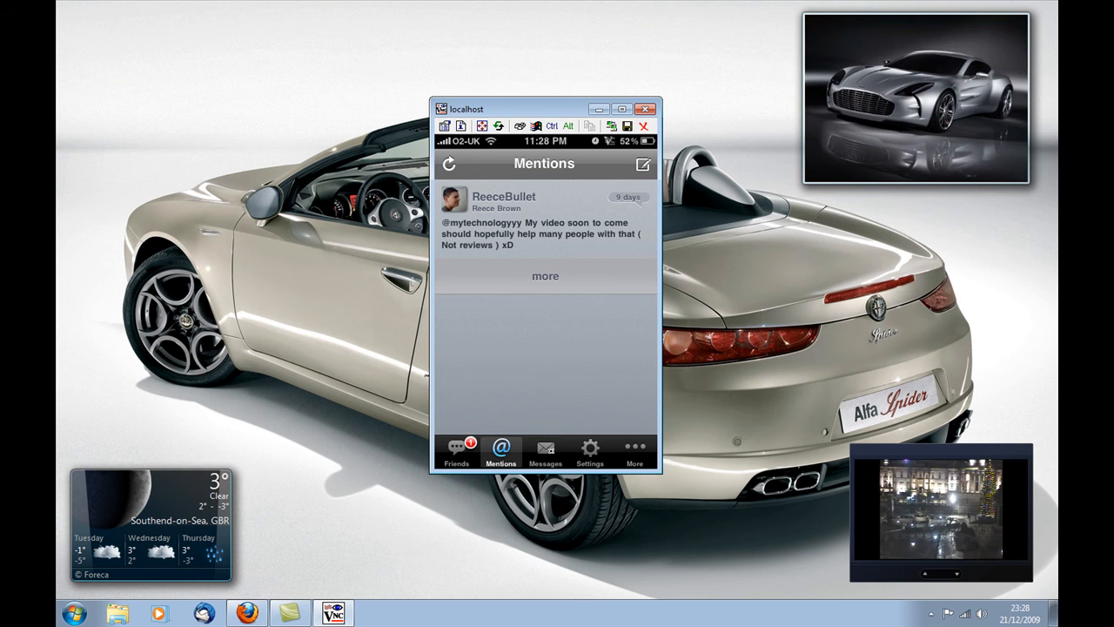
left_click(545, 451)
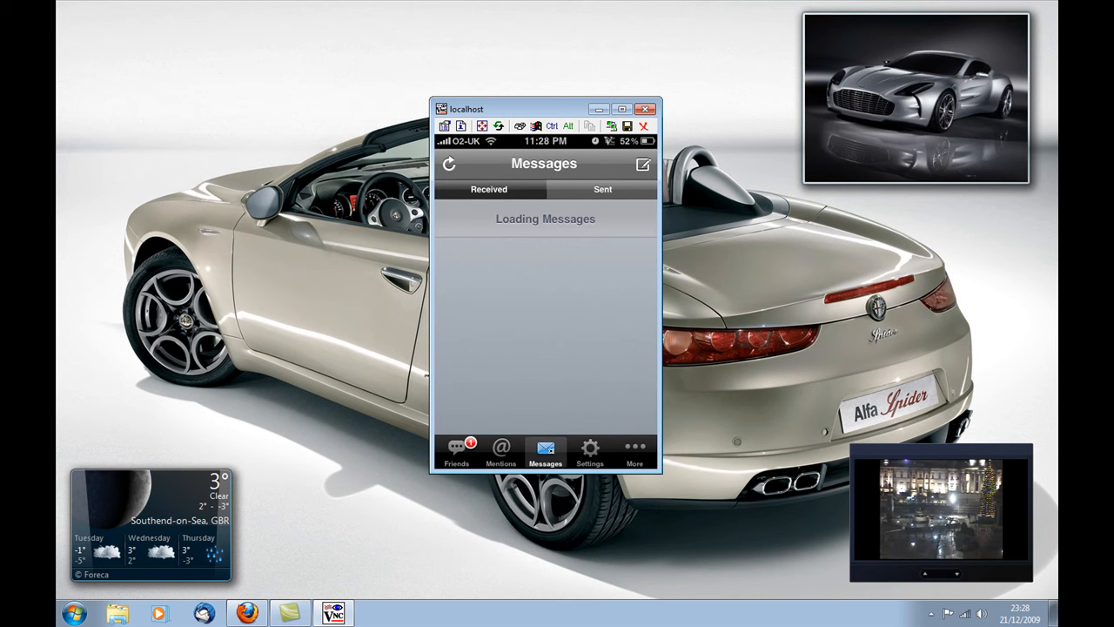
left_click(588, 449)
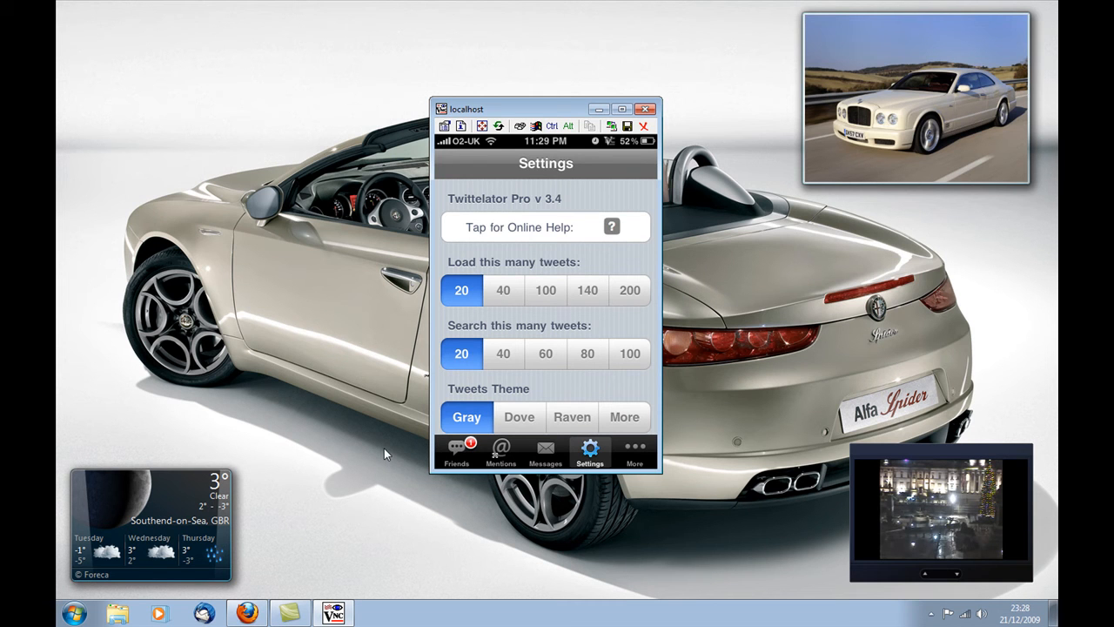
Step: Scroll through the sound, writing, retweet, GPS and media settings, then go to the More menu
scroll("down", 3)
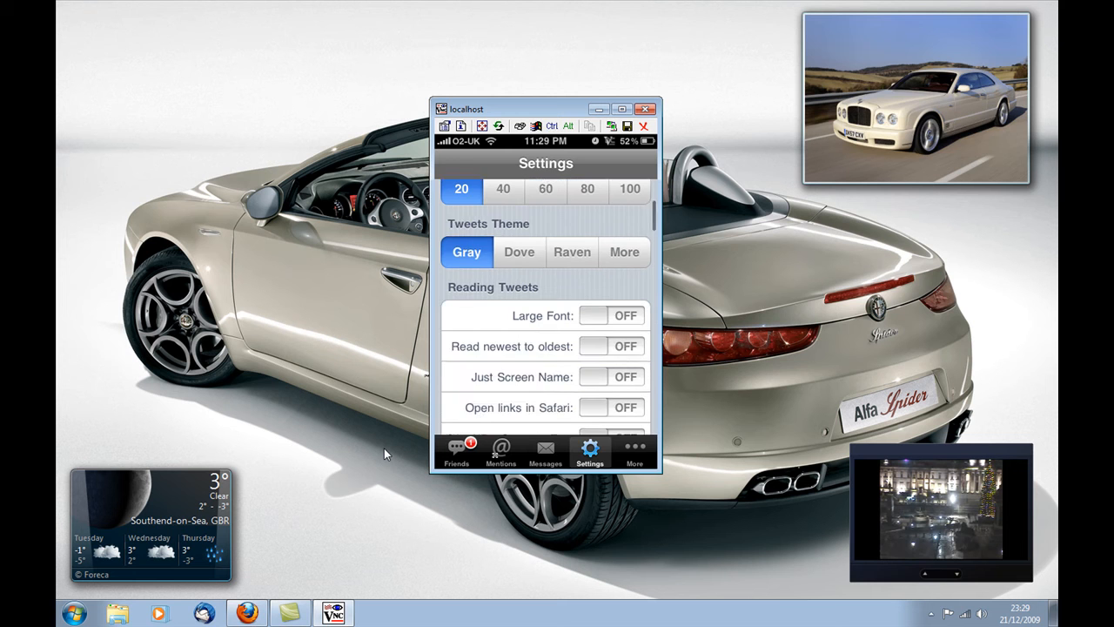
scroll("down", 3)
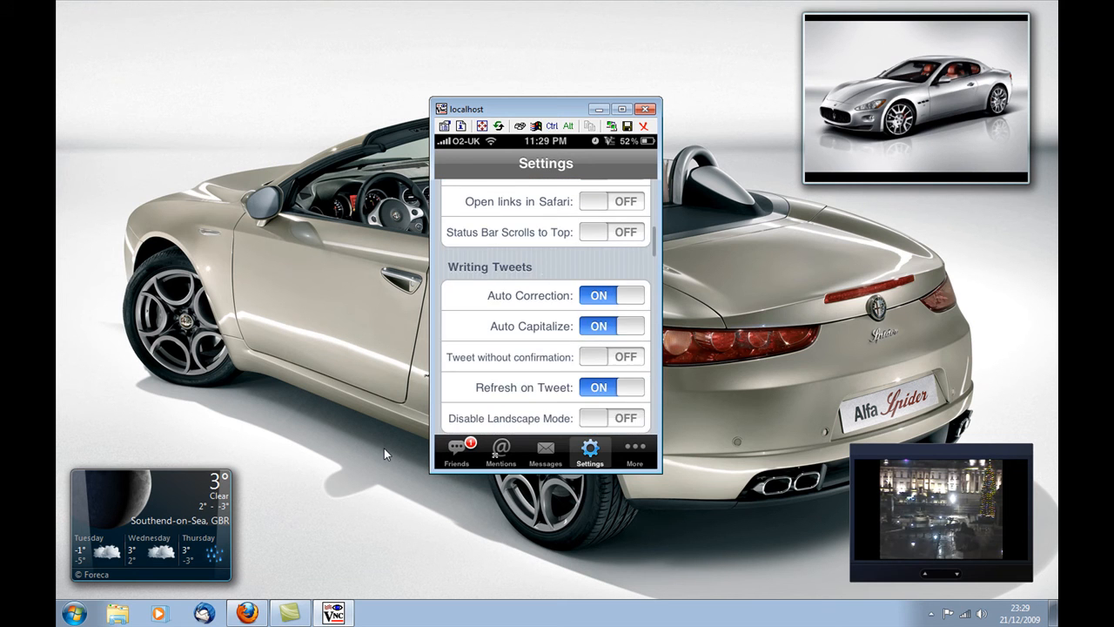
scroll("down", 3)
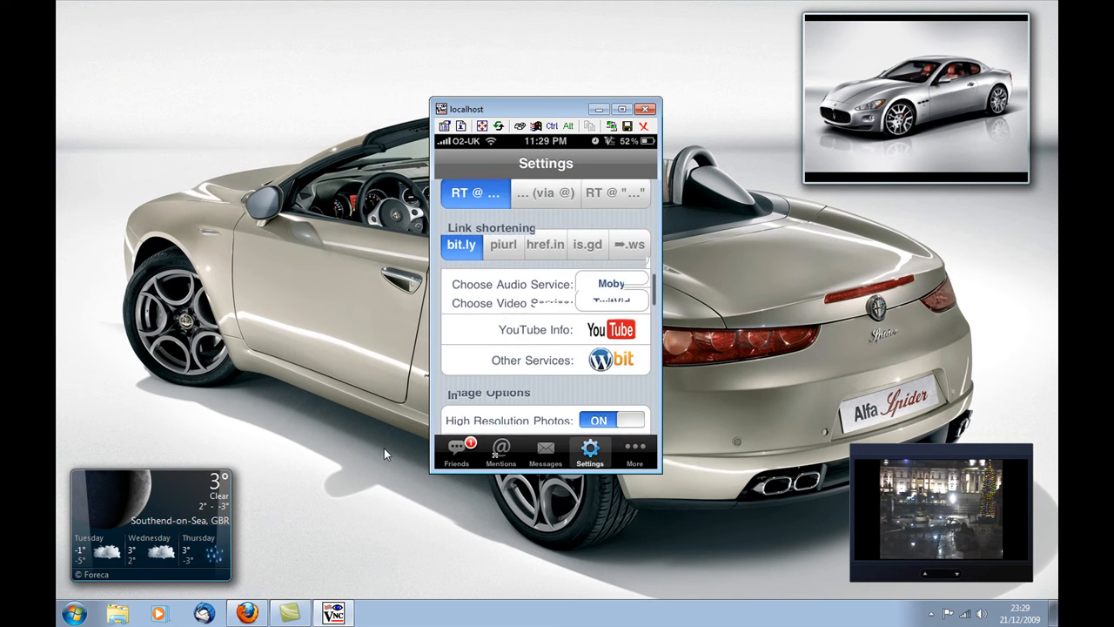
scroll("down", 3)
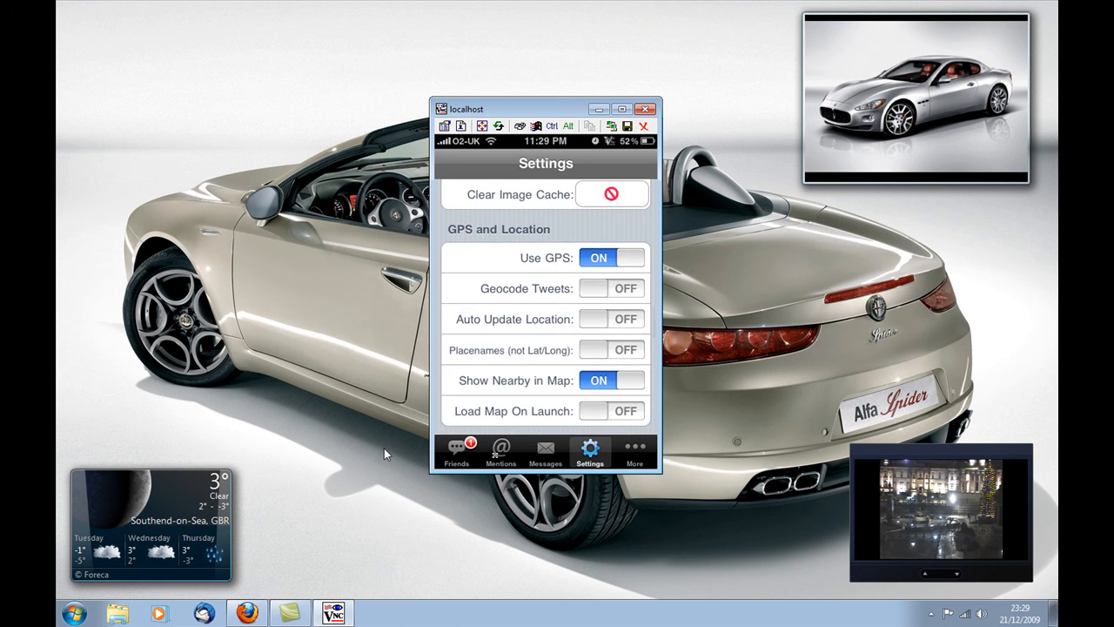
scroll("down", 3)
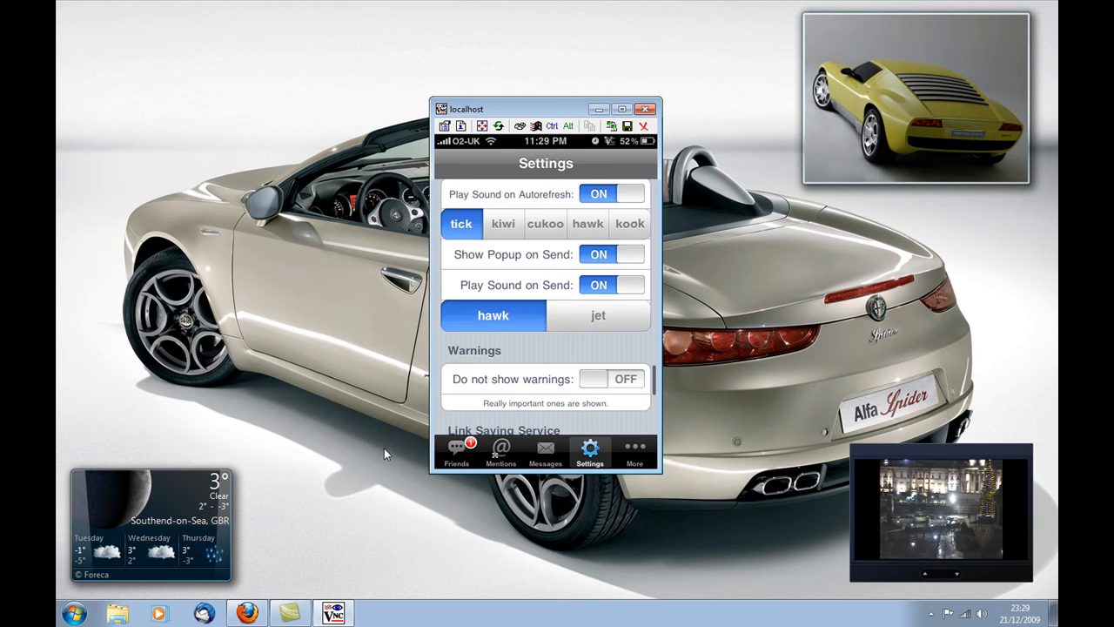
scroll("down", 3)
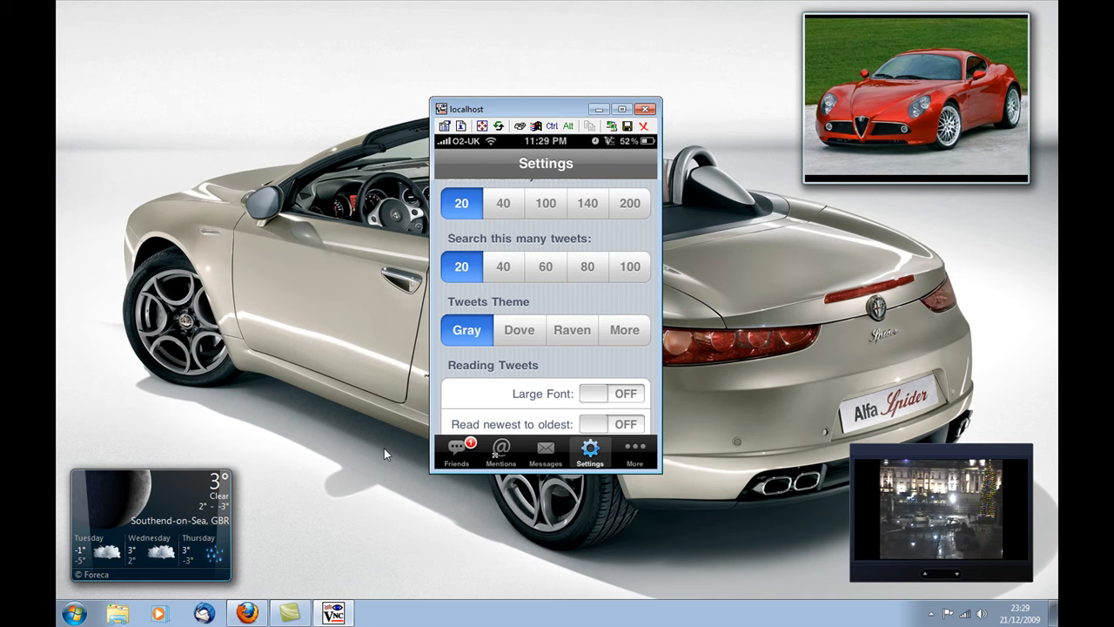
scroll("down", 3)
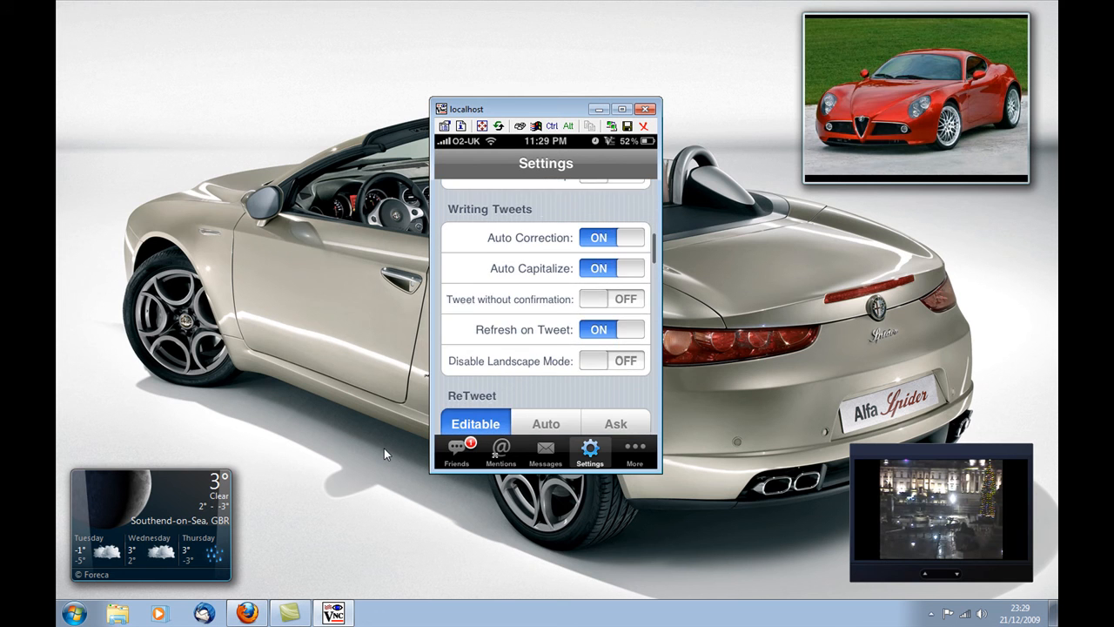
scroll("down", 3)
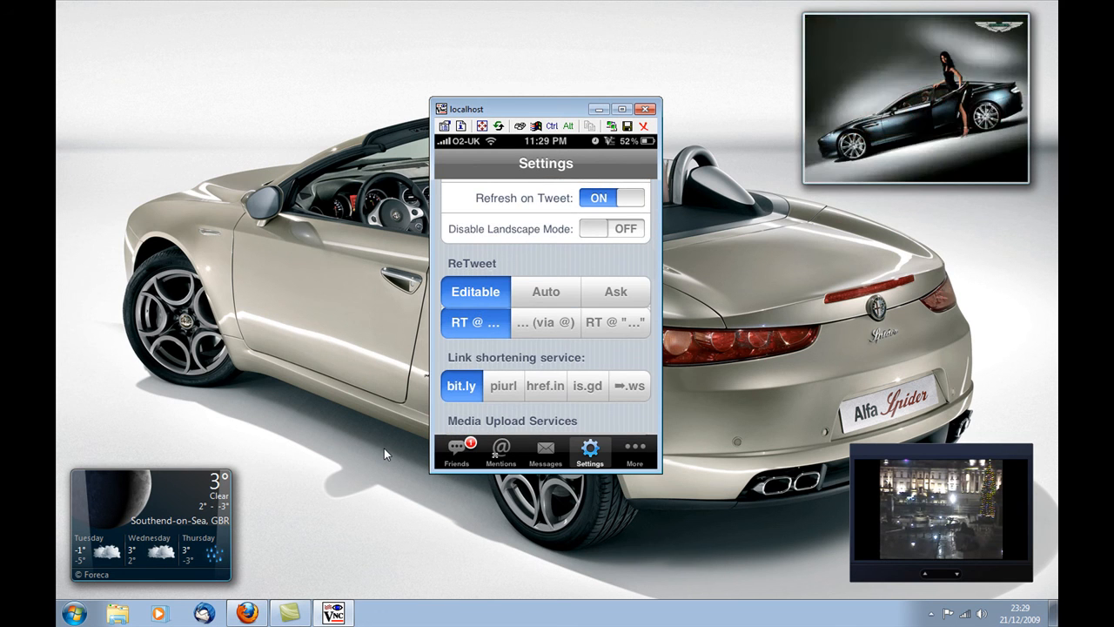
scroll("down", 3)
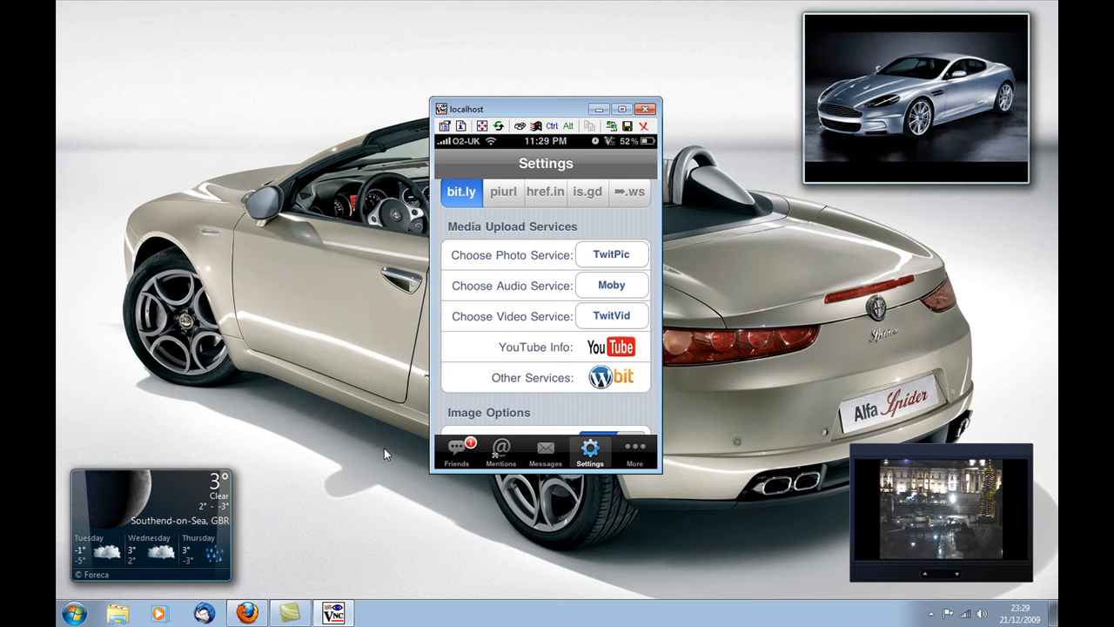
left_click(634, 452)
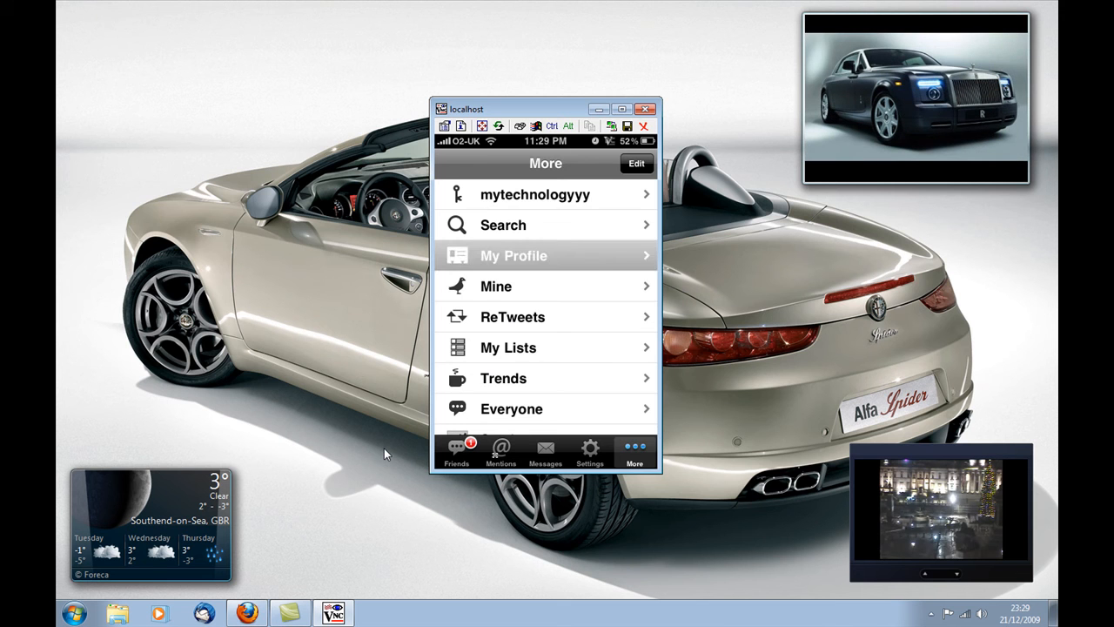
Step: Browse the More list, view $AAPL stock tweets, then go to the Search screen
left_click(513, 254)
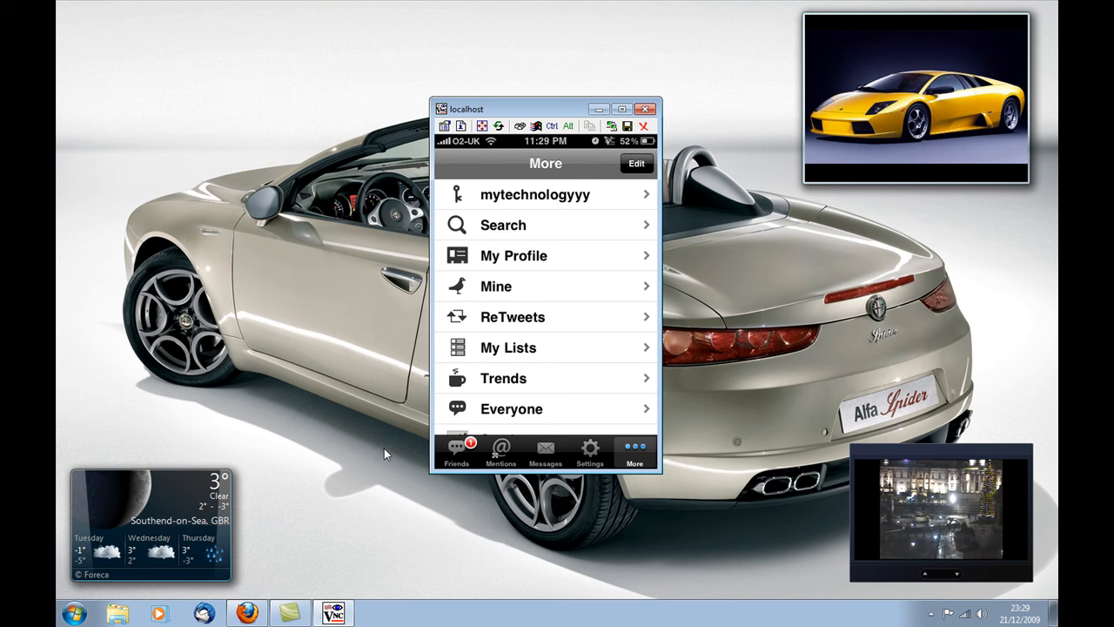
scroll("down", 3)
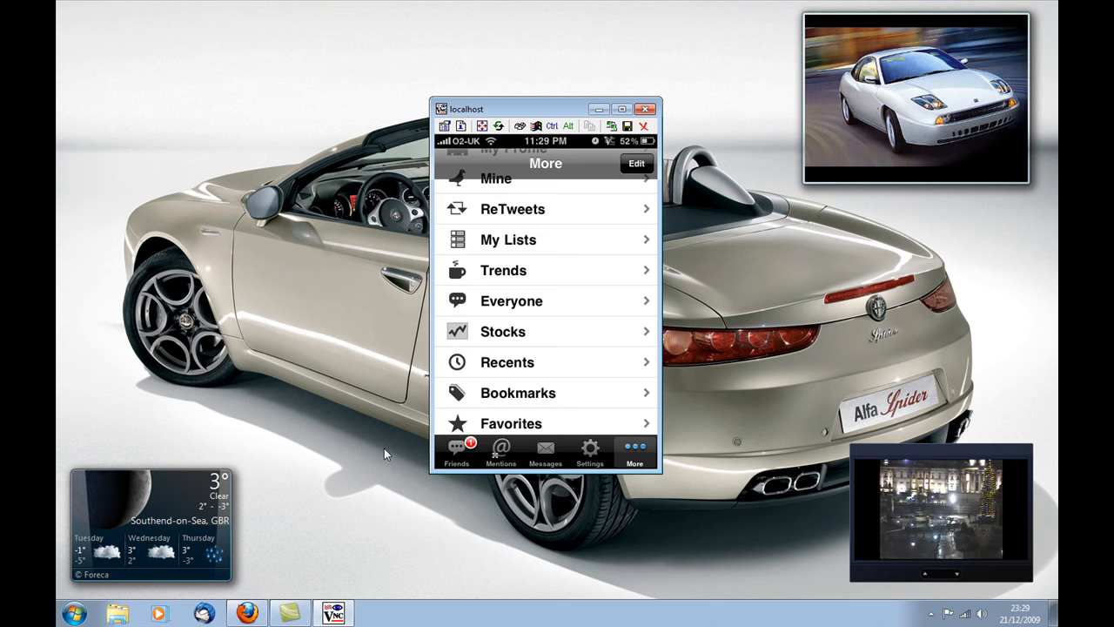
left_click(503, 331)
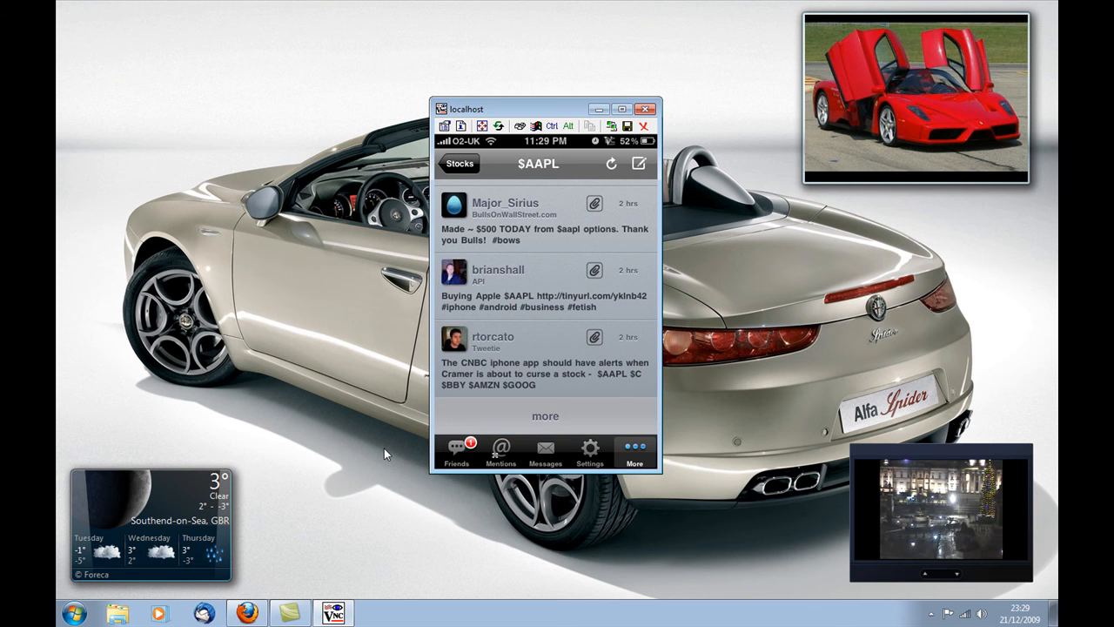
left_click(633, 453)
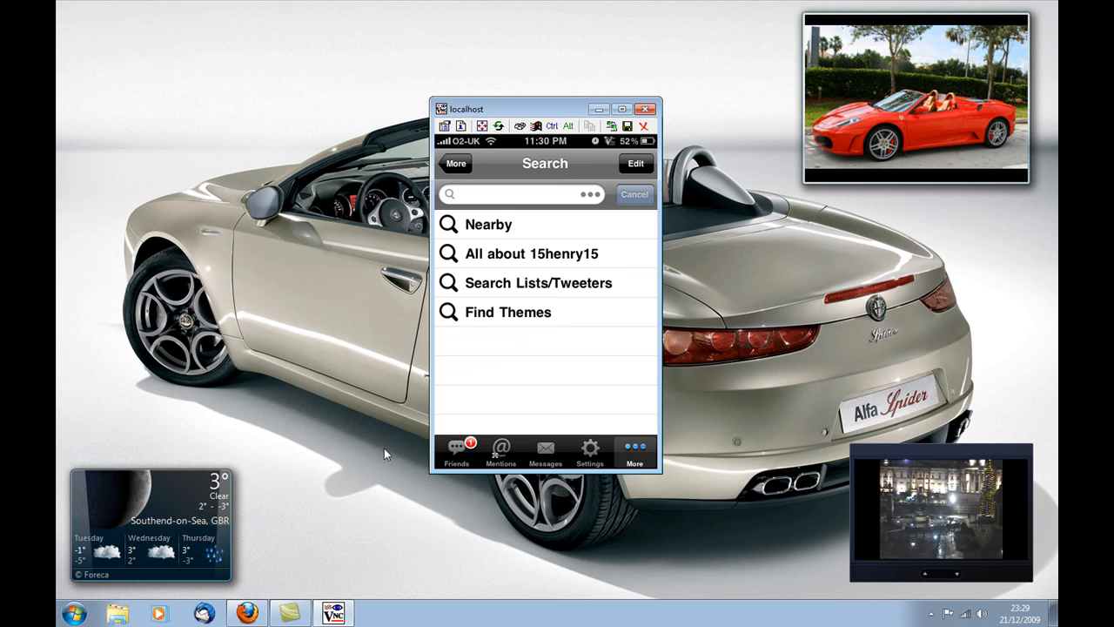
Step: Search tweets for "iphone", scroll the results, then start a new search
left_click(522, 195)
type("ip")
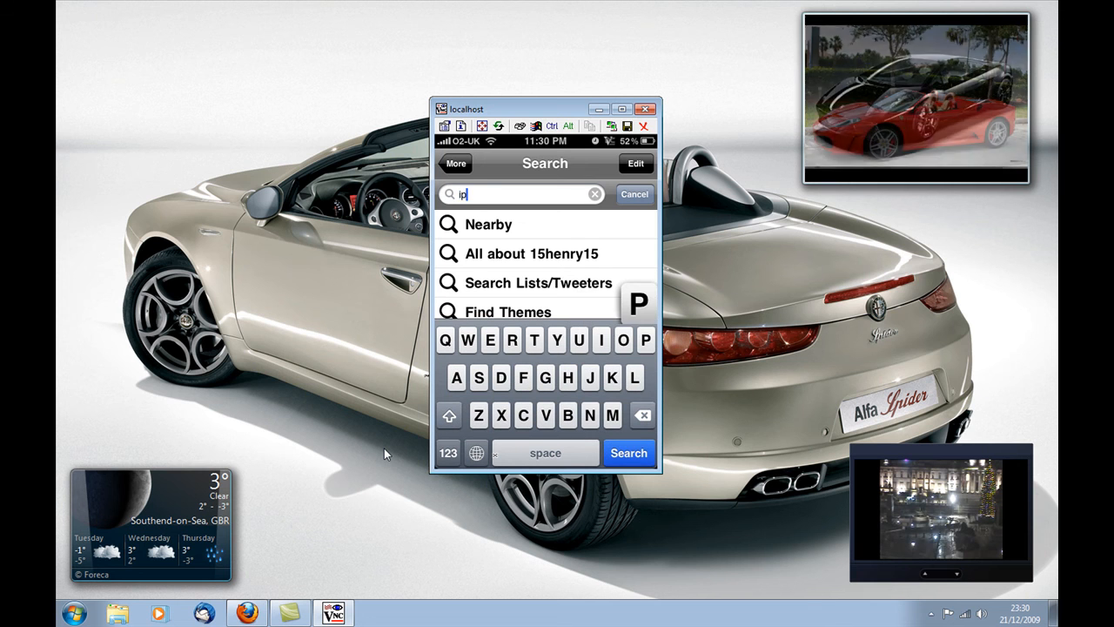
left_click(628, 452)
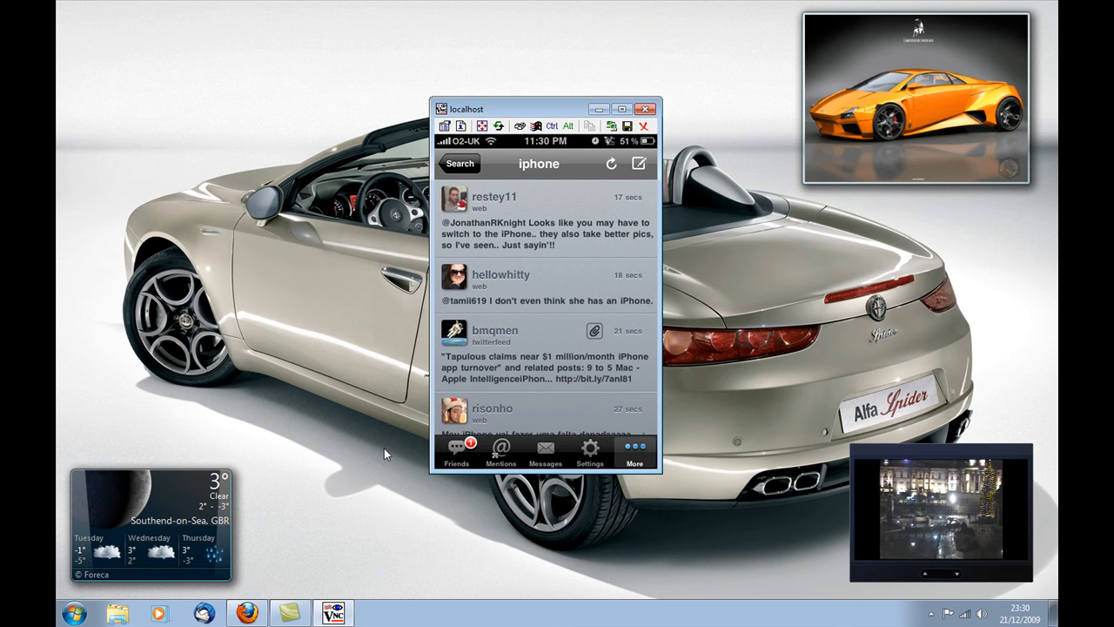
scroll("down", 3)
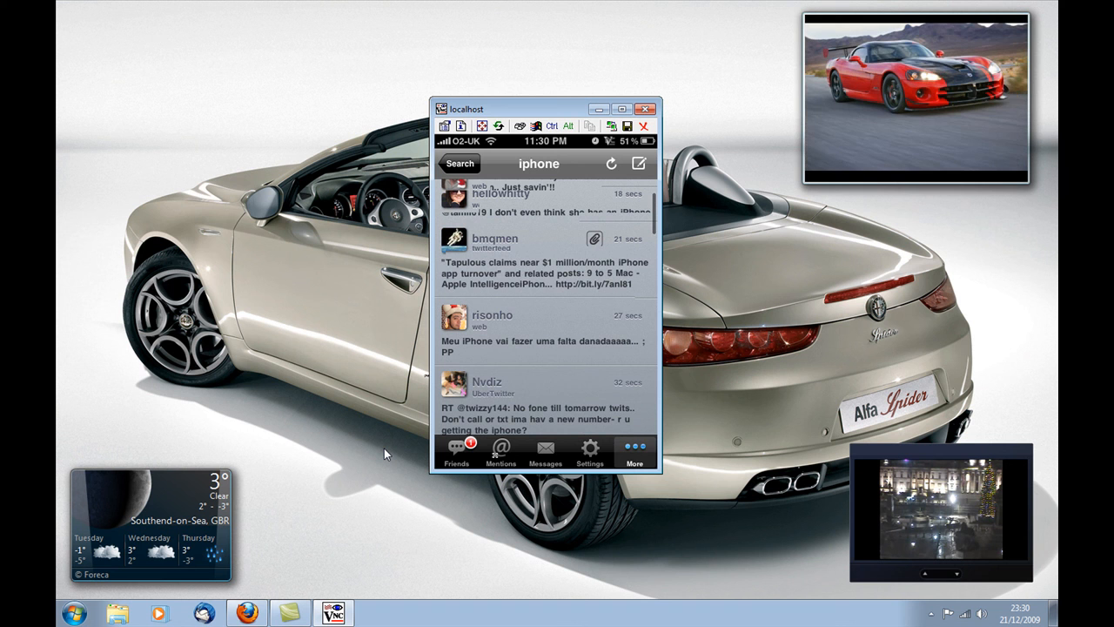
left_click(540, 163)
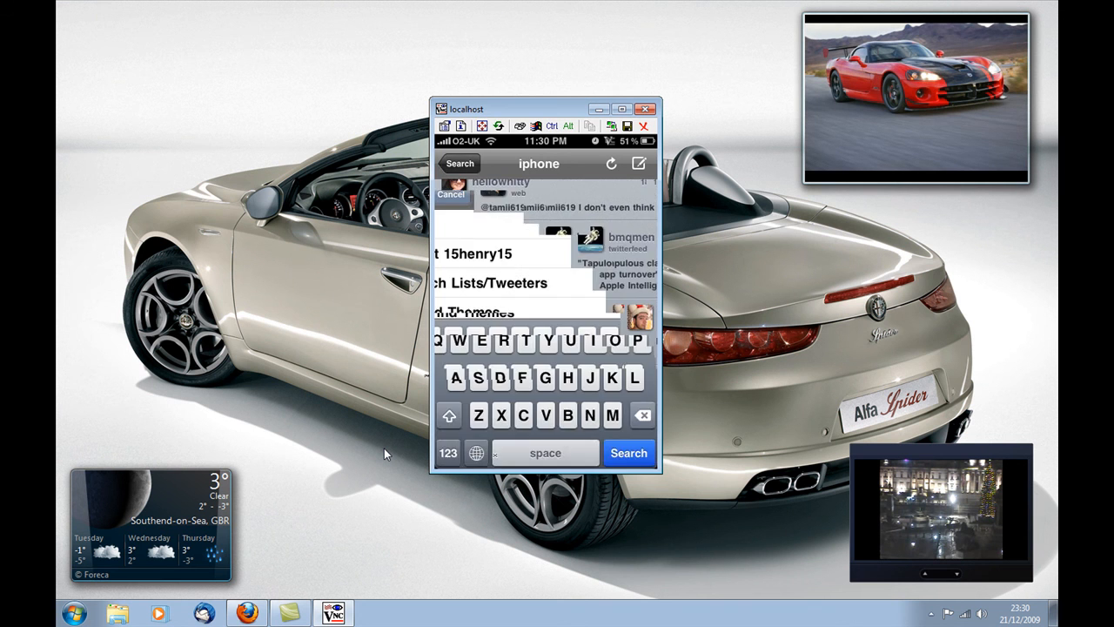